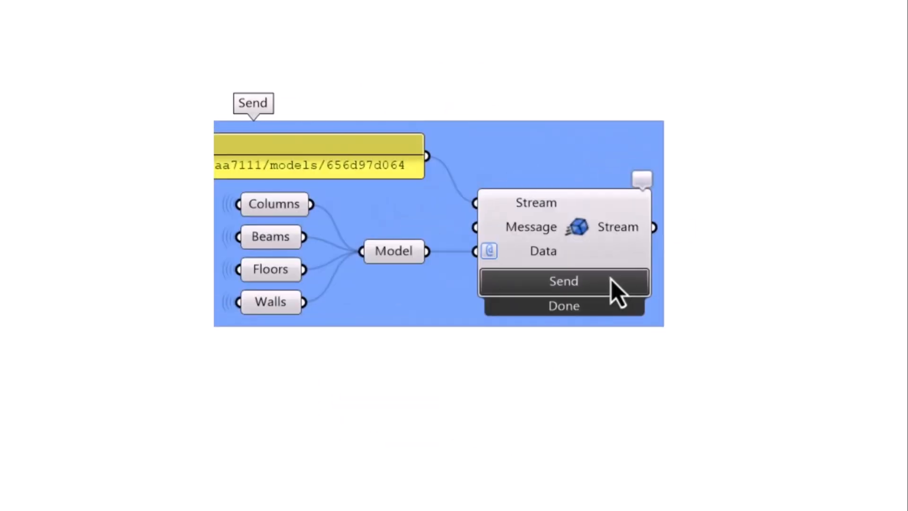
# - Go from speckle.systems via Register Now to the Speckle web app sign-in
pyautogui.click(563, 281)
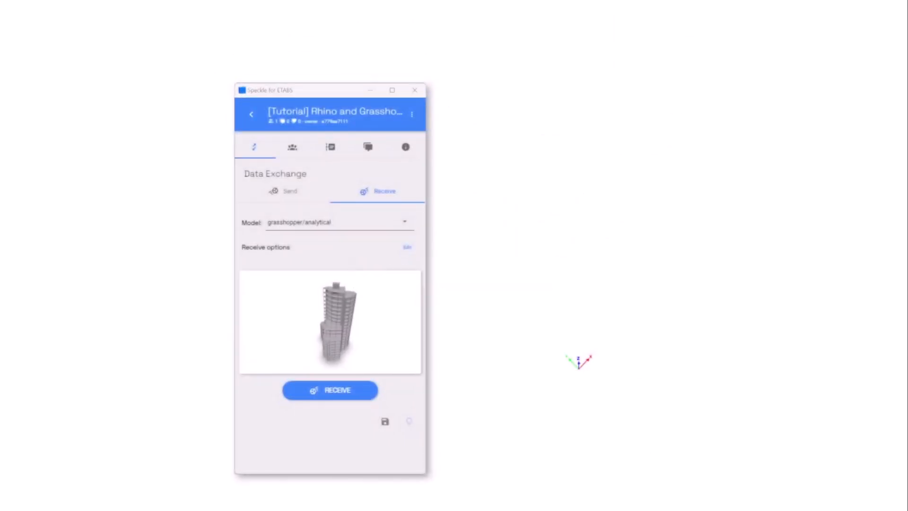
pyautogui.click(331, 390)
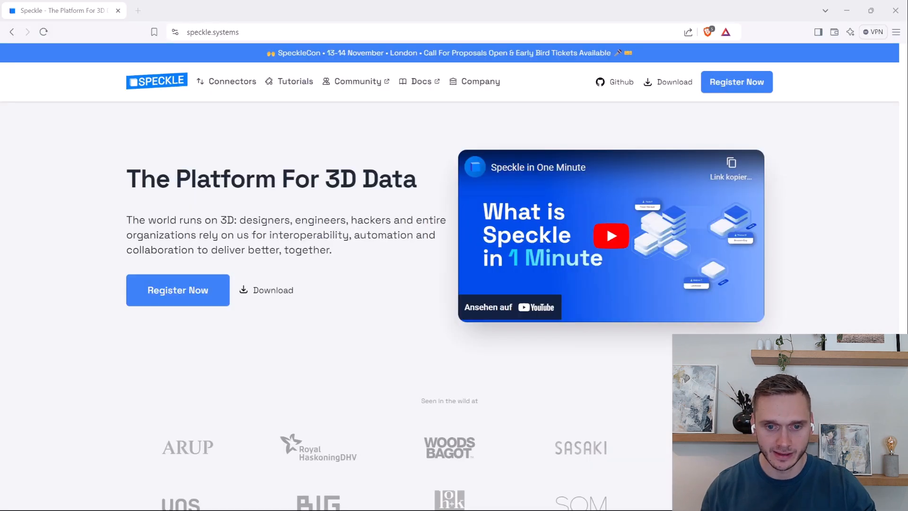
pyautogui.moveTo(369, 105)
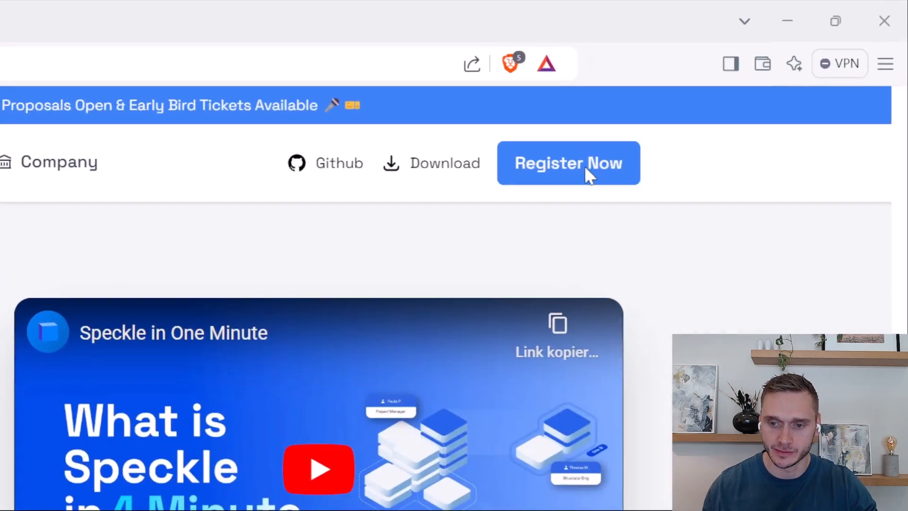
pyautogui.click(568, 162)
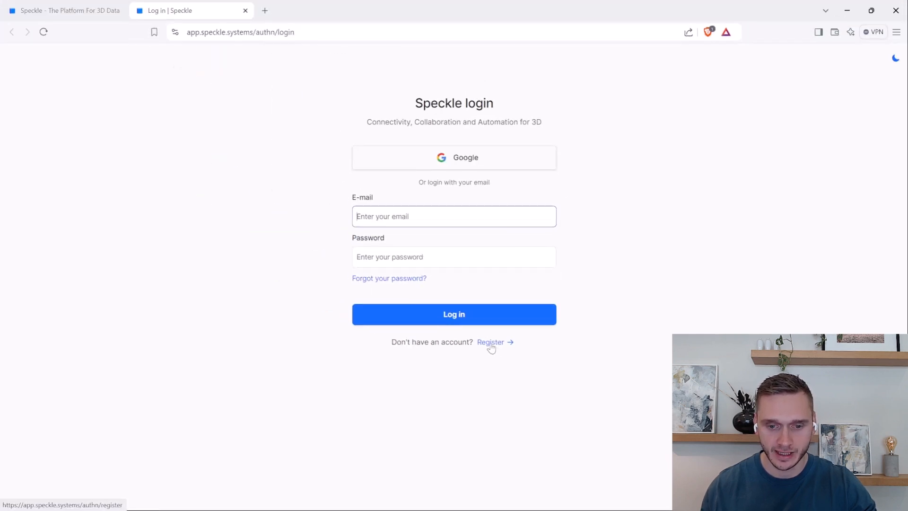
pyautogui.moveTo(251, 257)
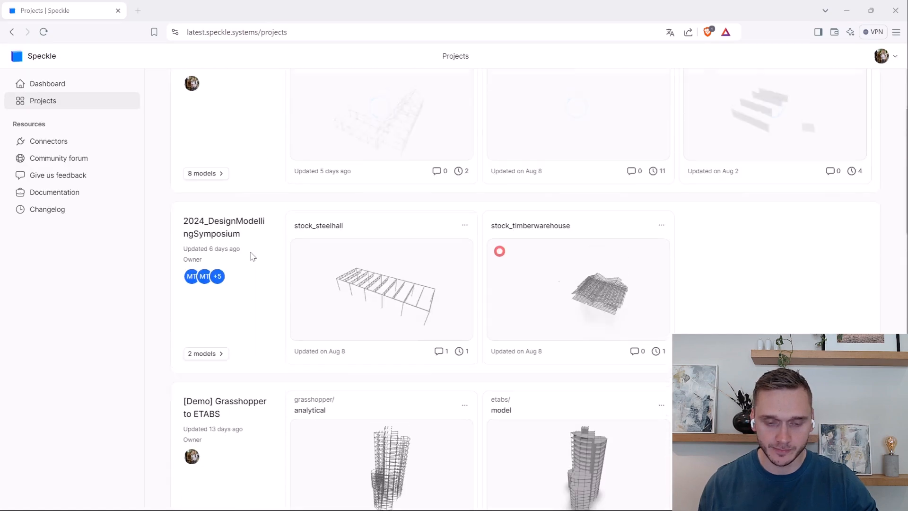
# - Create the project '[Tutorial] Rhino and Grasshopper to ETABS' and open its empty models page
pyautogui.scroll(3)
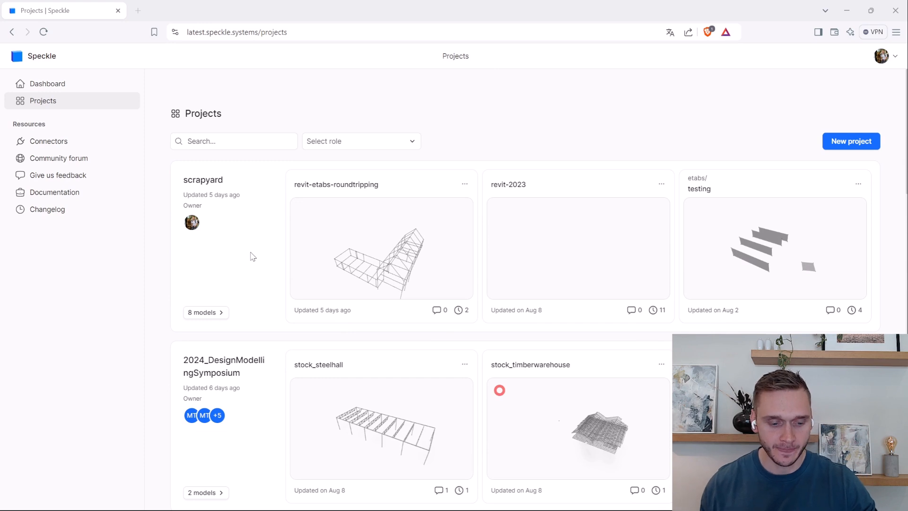
pyautogui.moveTo(579, 145)
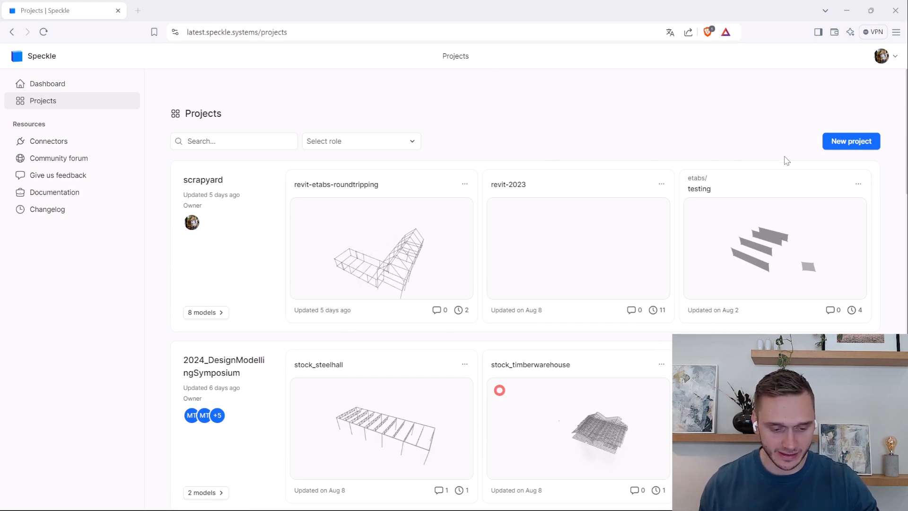
pyautogui.moveTo(852, 141)
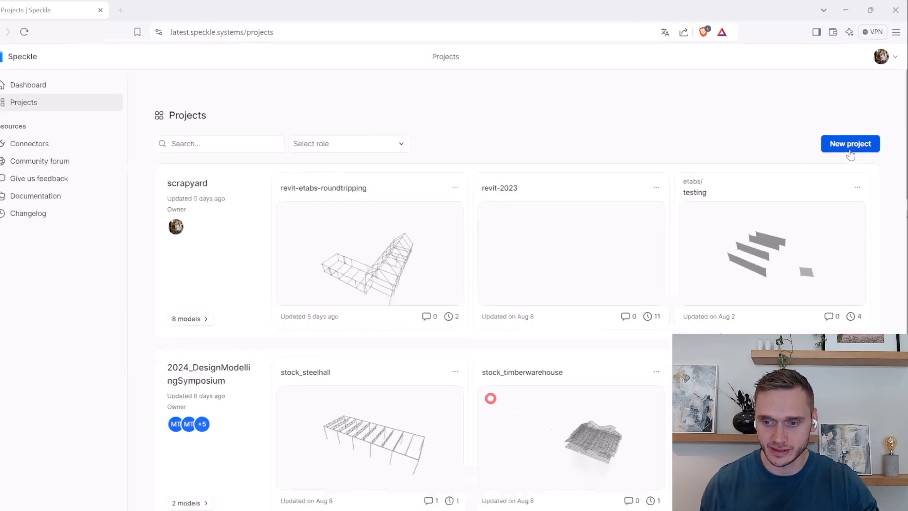
pyautogui.click(850, 144)
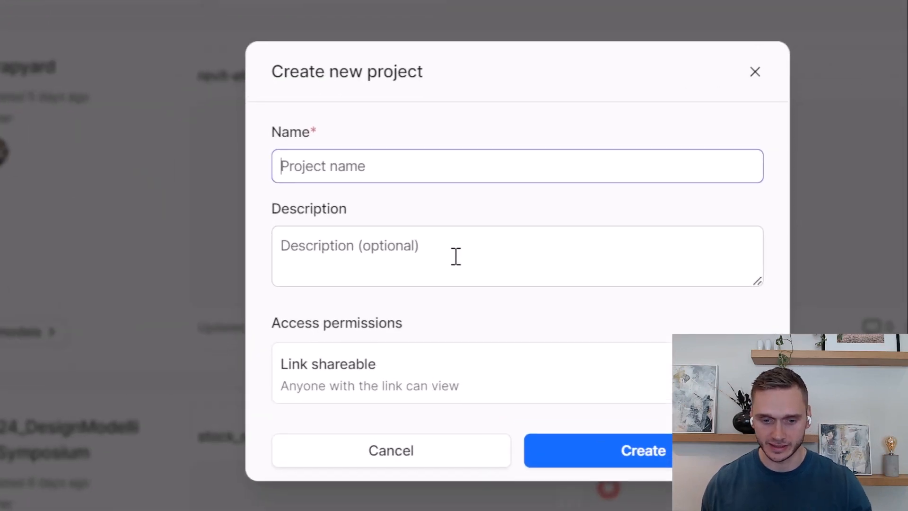
pyautogui.moveTo(416, 232)
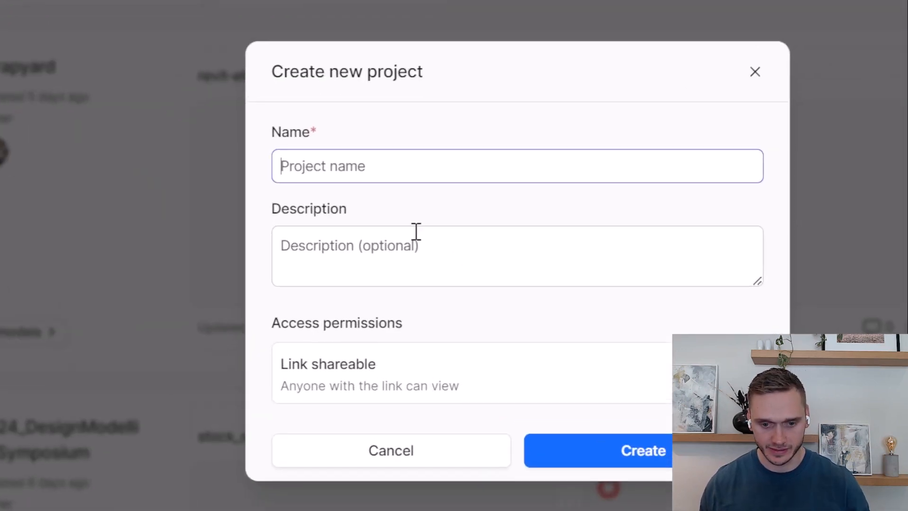
pyautogui.write('[Tutorial] Rhino and Grasshopper to ETABS')
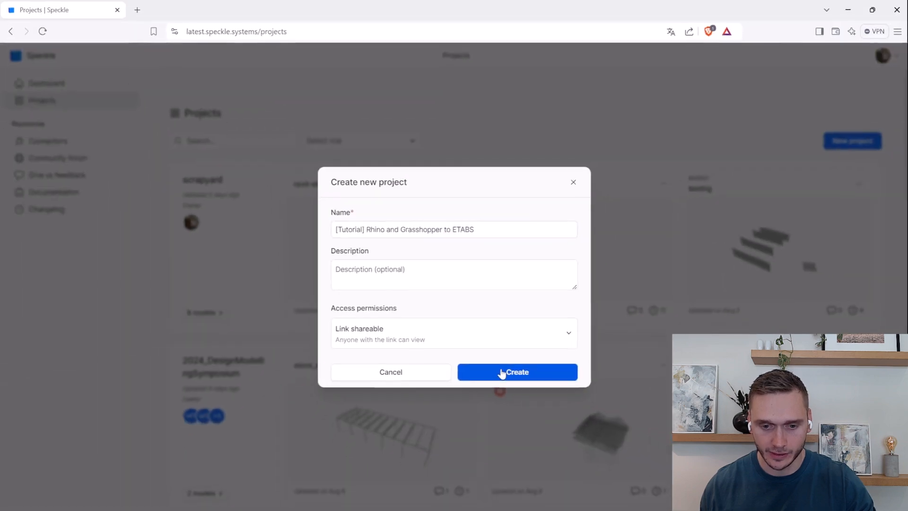
pyautogui.click(516, 372)
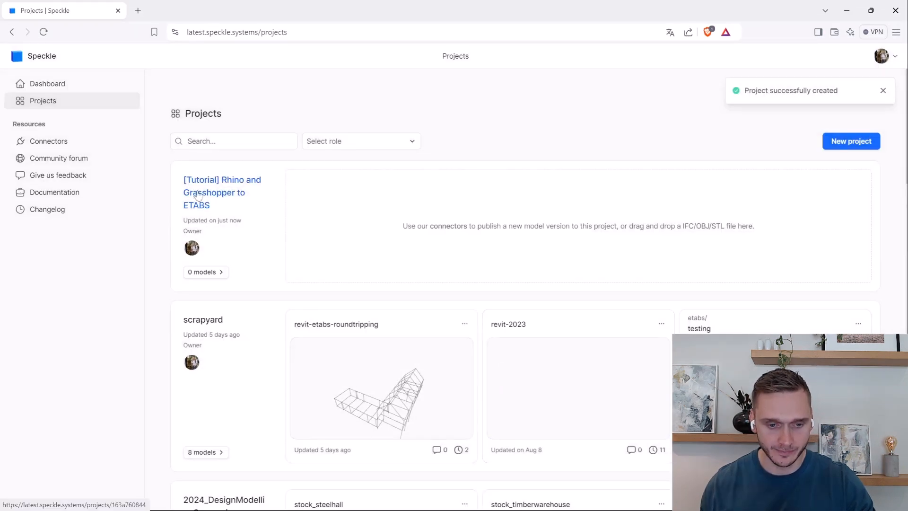
pyautogui.click(222, 193)
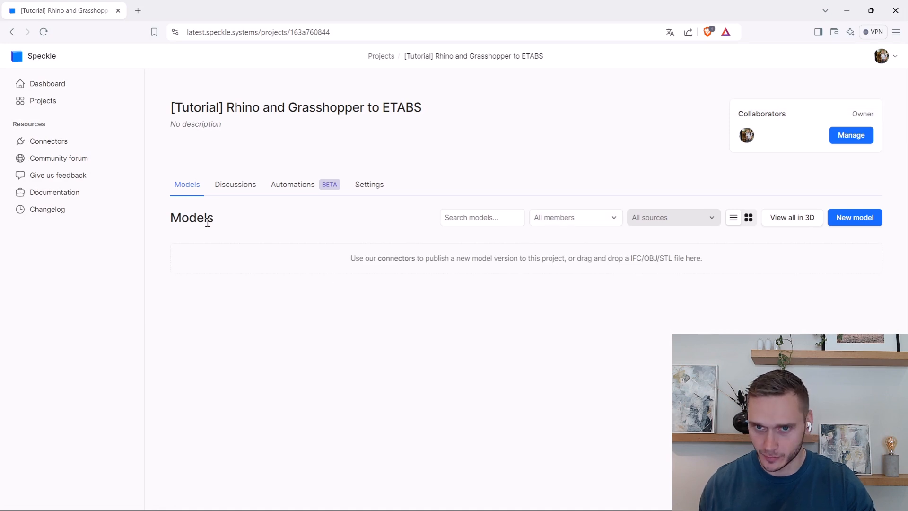
pyautogui.moveTo(259, 269)
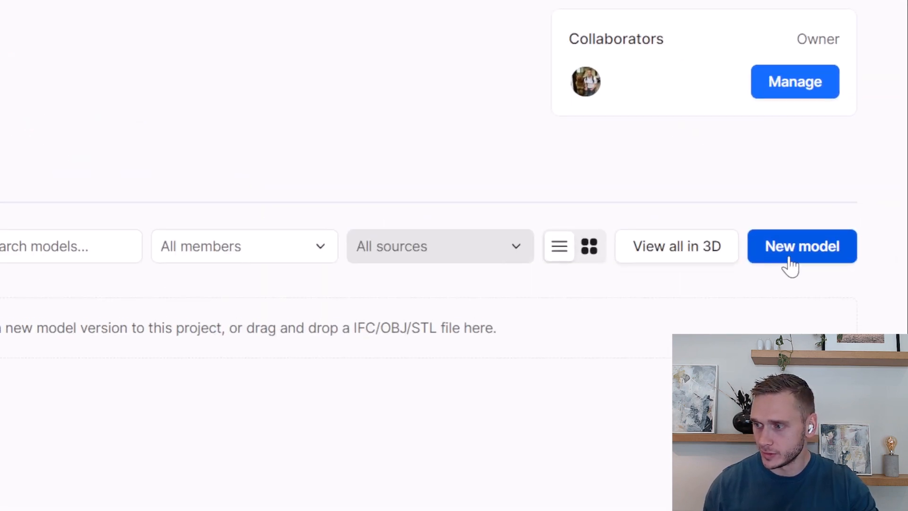
# - Add the grasshopper/analytical model to the project
pyautogui.click(802, 246)
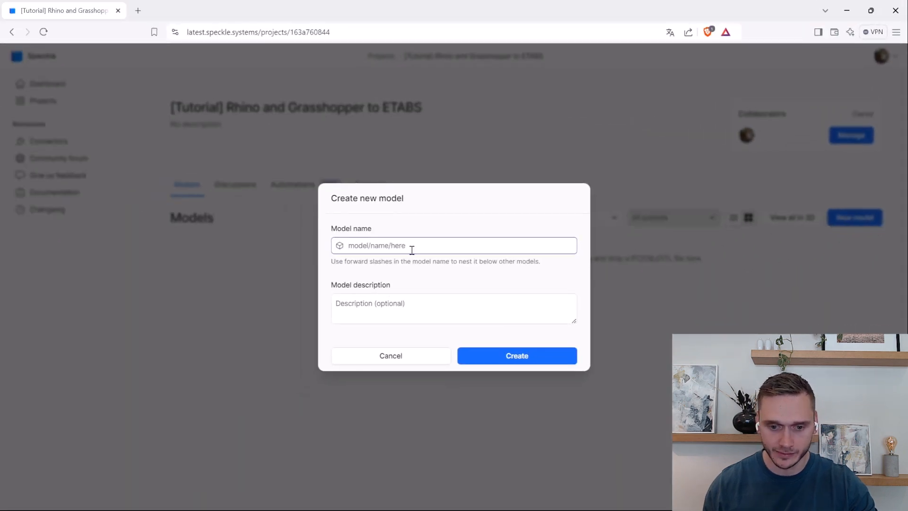
pyautogui.write('rhino')
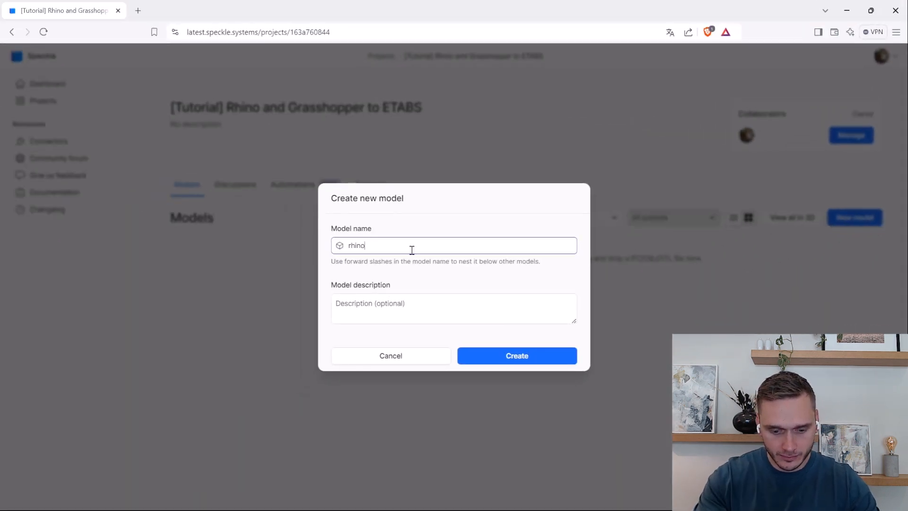
pyautogui.write('/analytical')
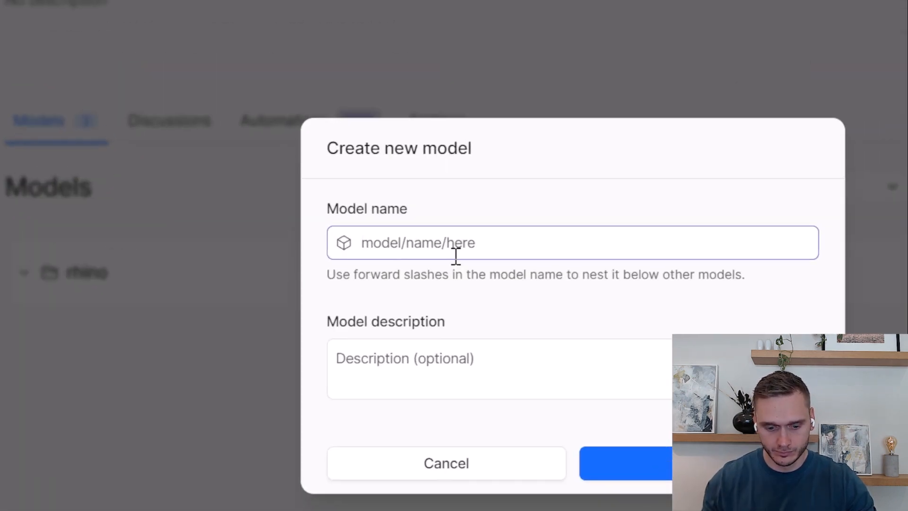
pyautogui.write('grasshopper/analytical')
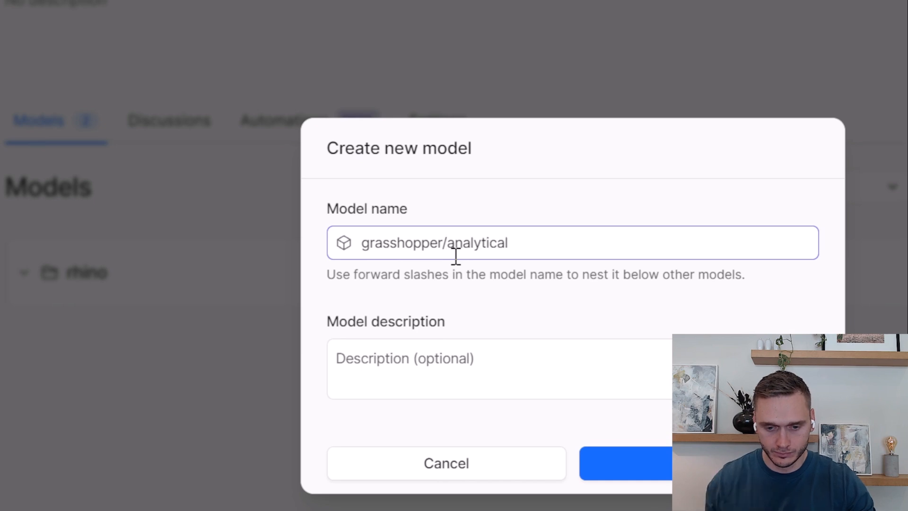
pyautogui.click(627, 463)
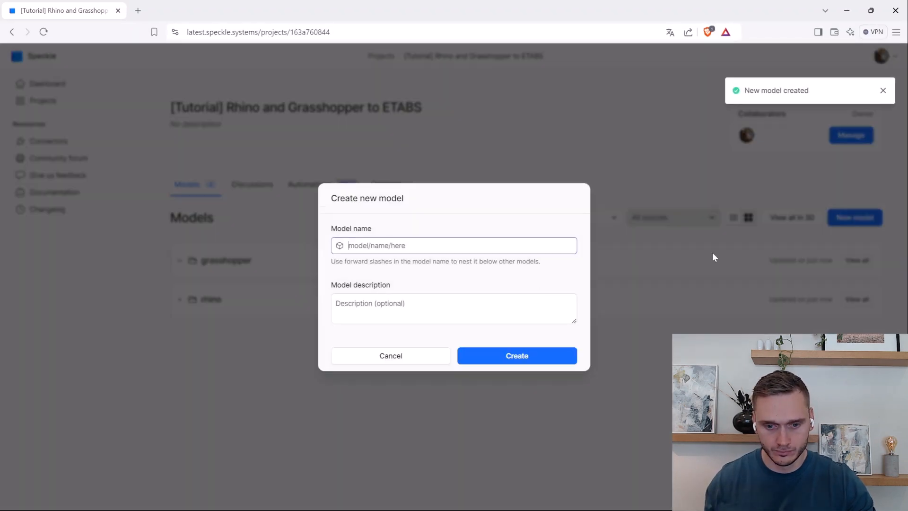
pyautogui.write('grasshopper')
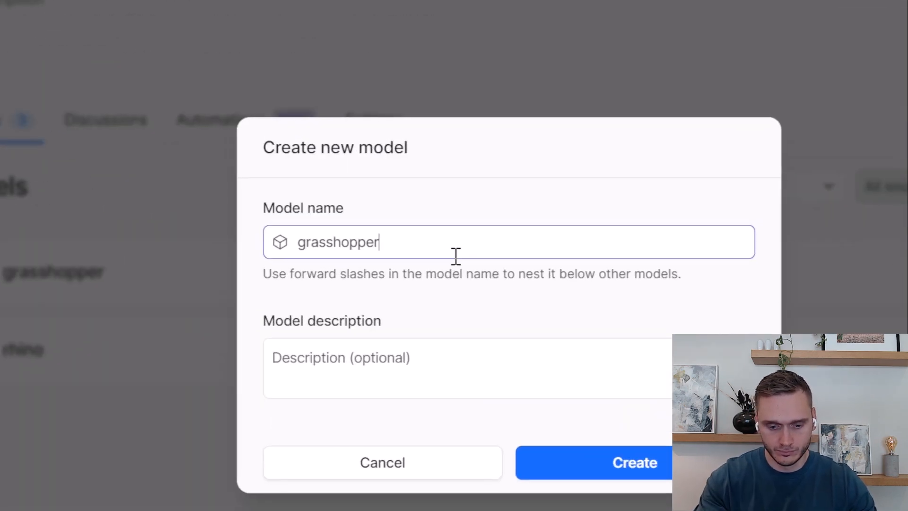
pyautogui.click(635, 462)
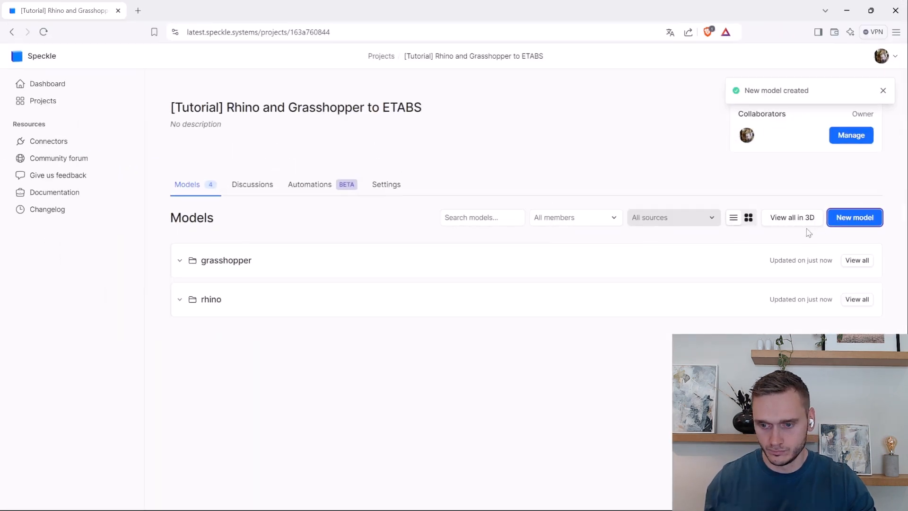
# - Create two models nested under the etabs folder, such as etabs/test and etabs/analytical
pyautogui.click(855, 218)
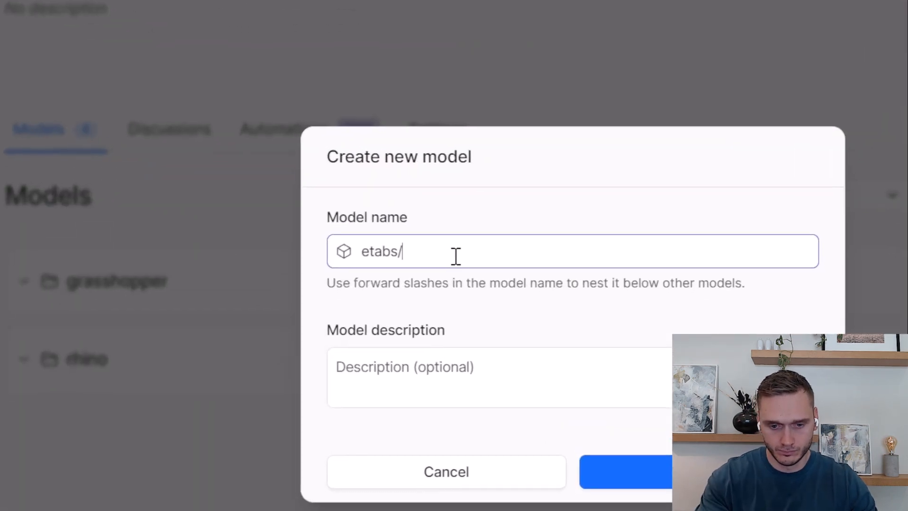
pyautogui.click(625, 472)
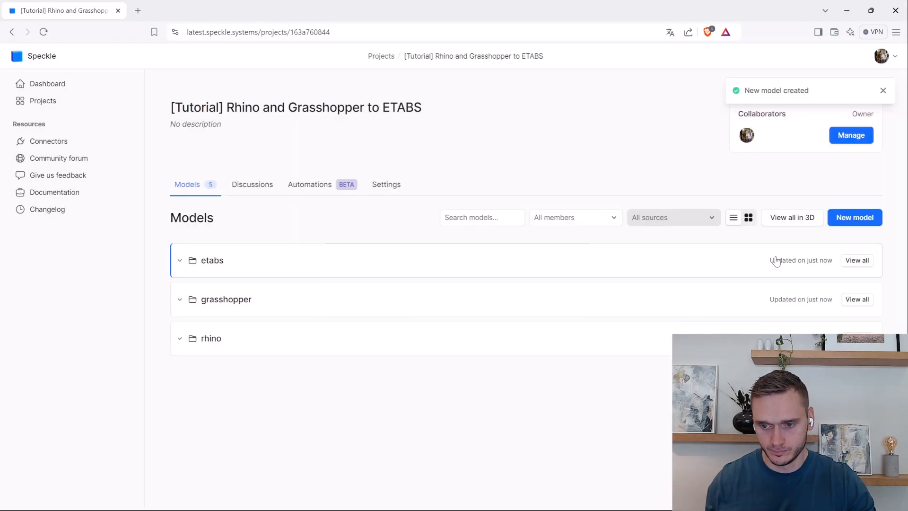
pyautogui.click(854, 217)
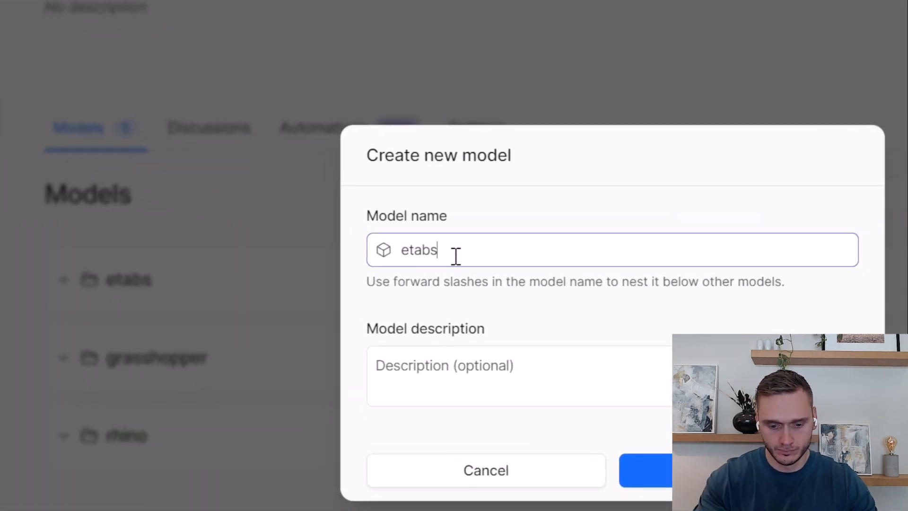
pyautogui.click(646, 470)
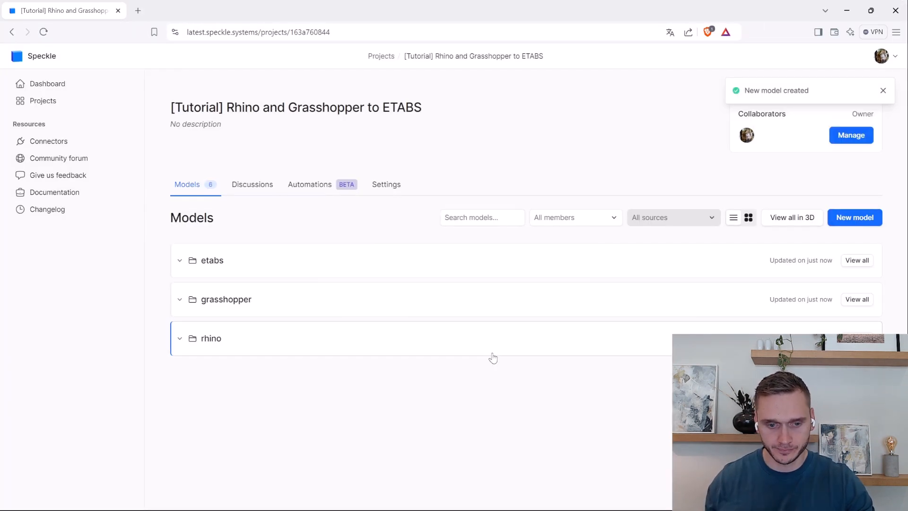
pyautogui.moveTo(179, 263)
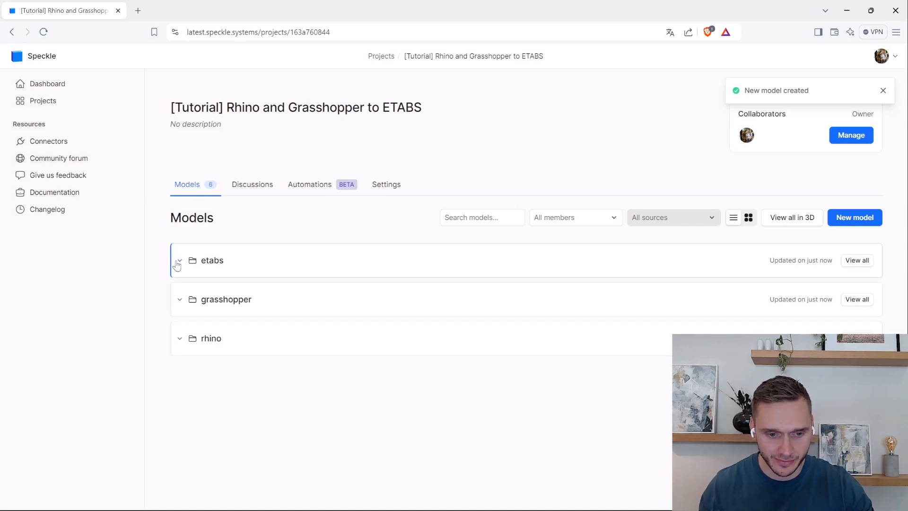
# - Dismiss the notification and expand the etabs and grasshopper folders to check their test and analytical models
pyautogui.click(883, 91)
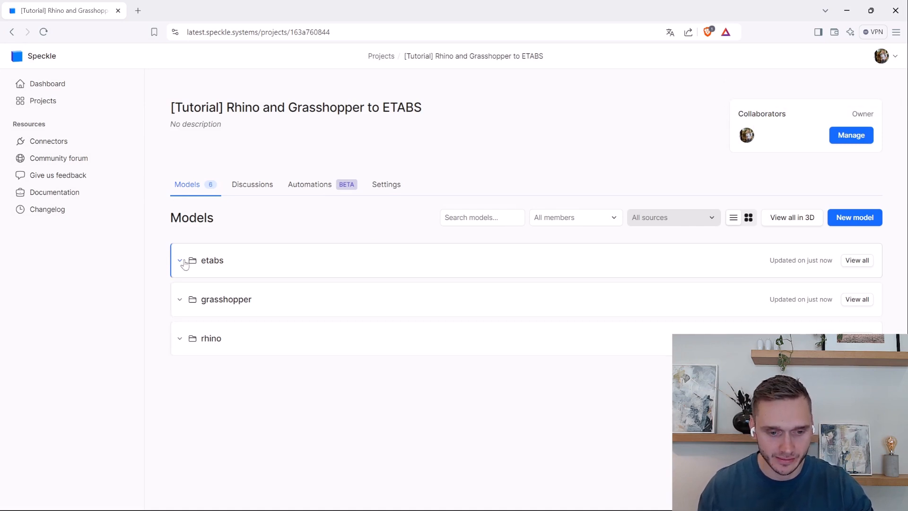
pyautogui.click(180, 260)
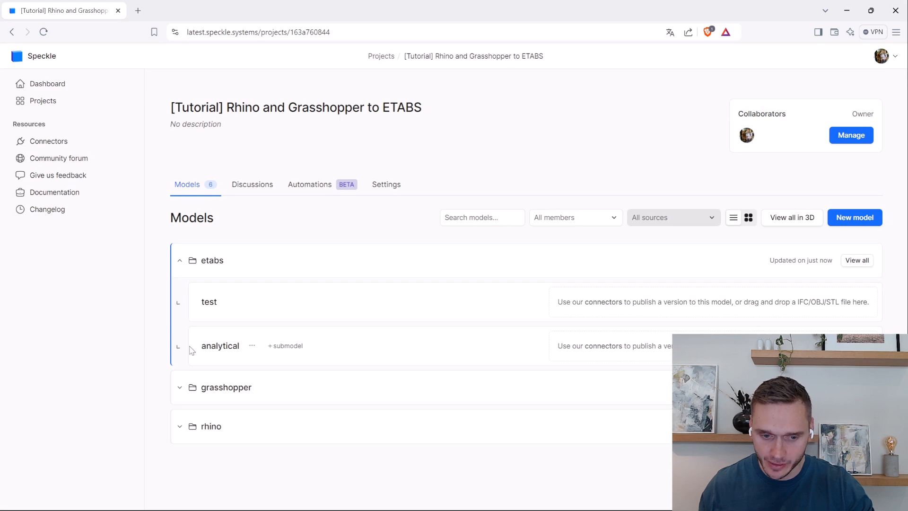
pyautogui.click(180, 387)
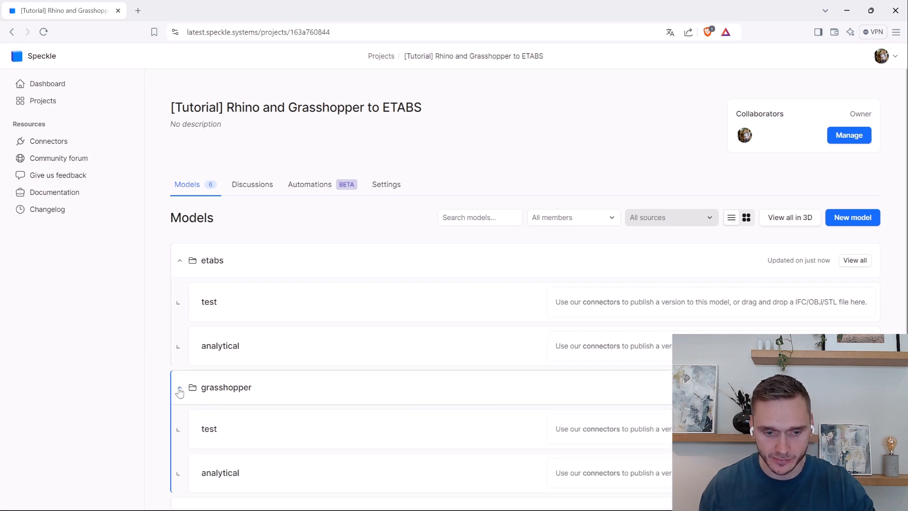
pyautogui.scroll(-3)
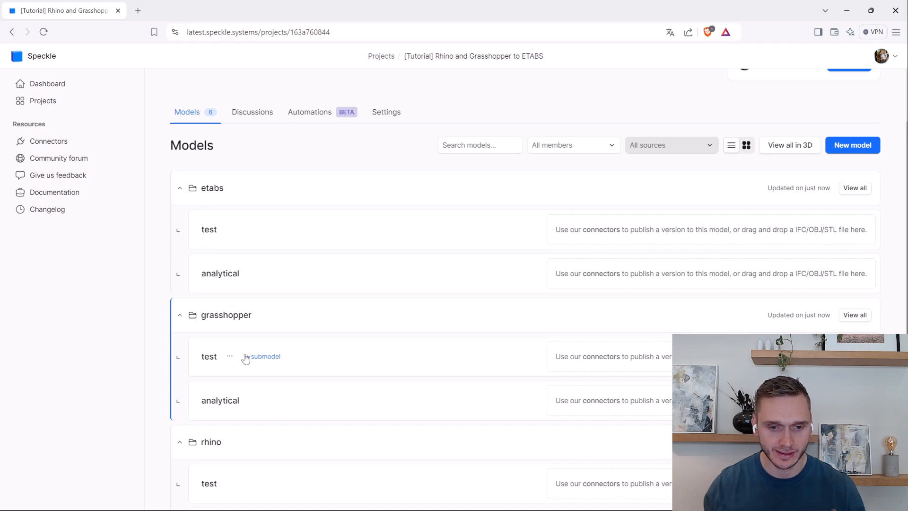
pyautogui.moveTo(277, 157)
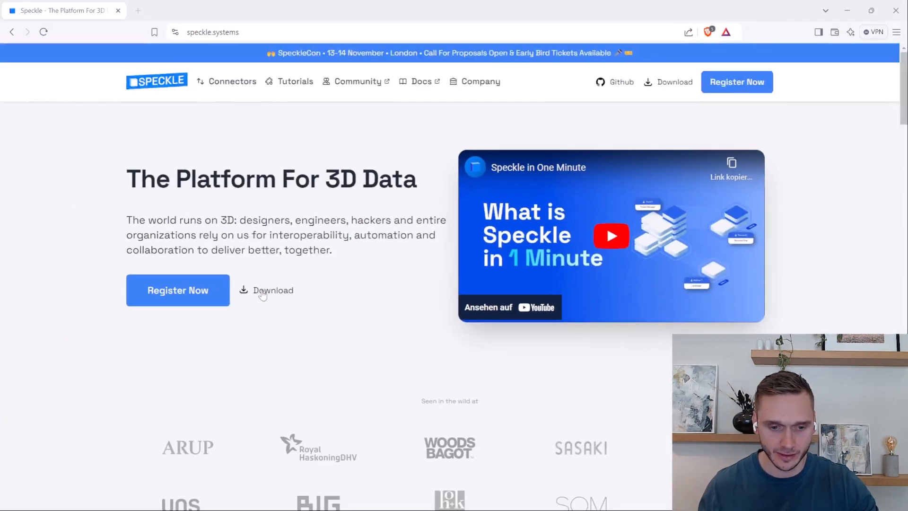
# - Download the Manager for Speckle installer from the website's download page
pyautogui.click(272, 290)
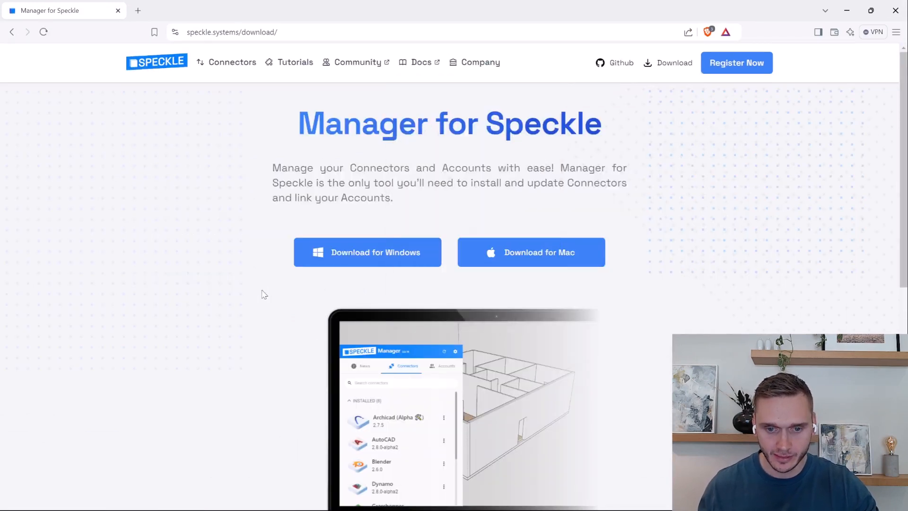
pyautogui.doubleClick(359, 123)
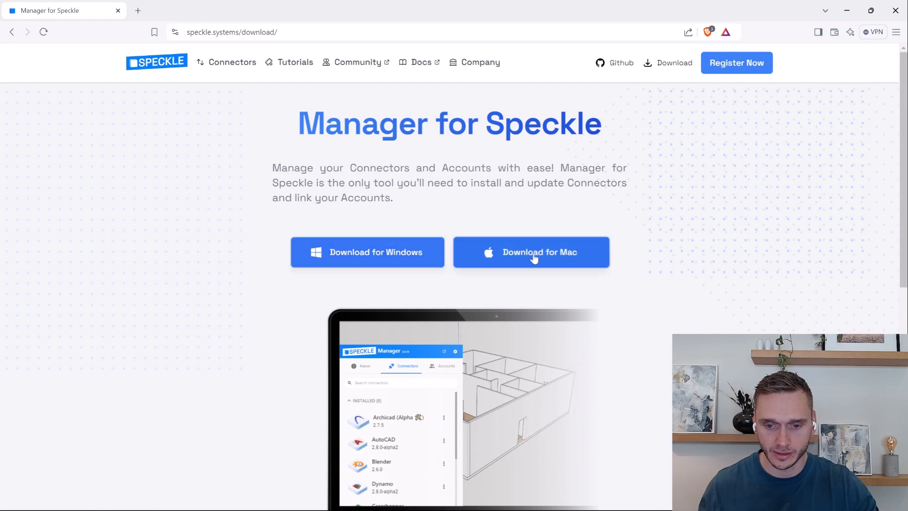
pyautogui.moveTo(511, 212)
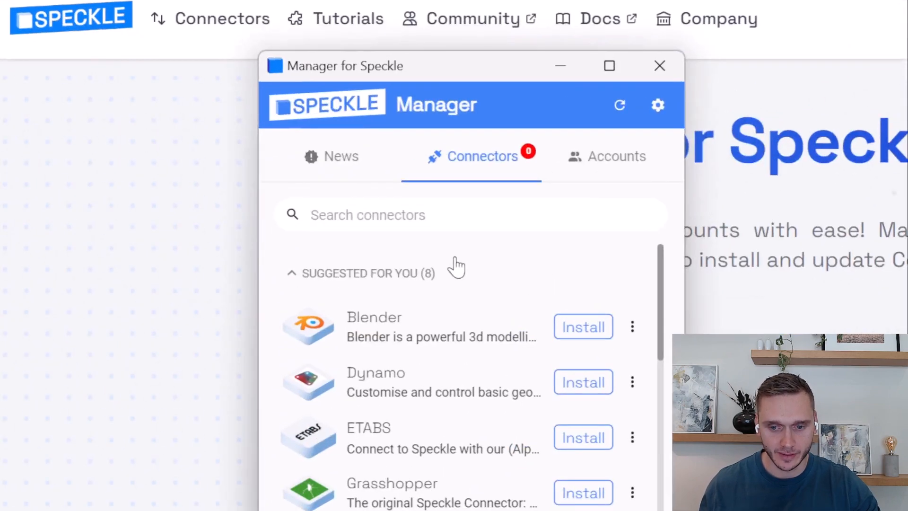
pyautogui.moveTo(446, 405)
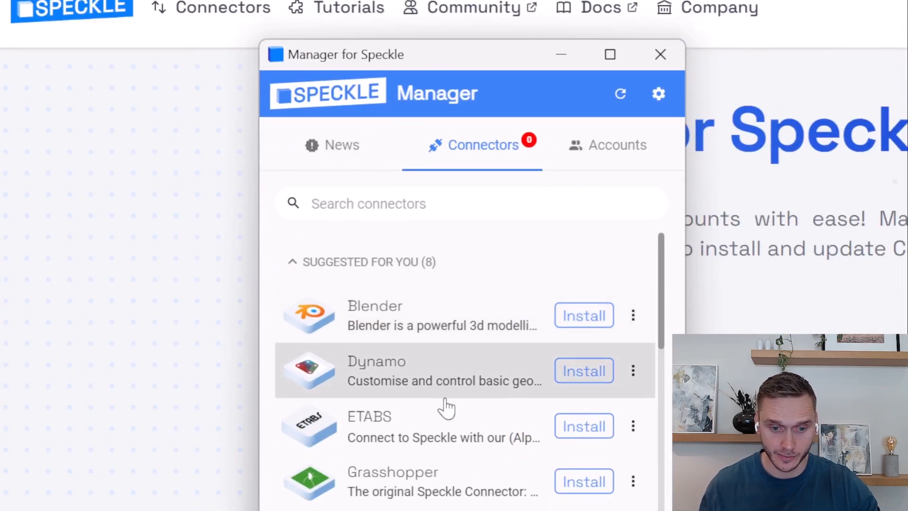
# - Install the Grasshopper and Rhino connectors in Manager for Speckle, then close it
pyautogui.scroll(-3)
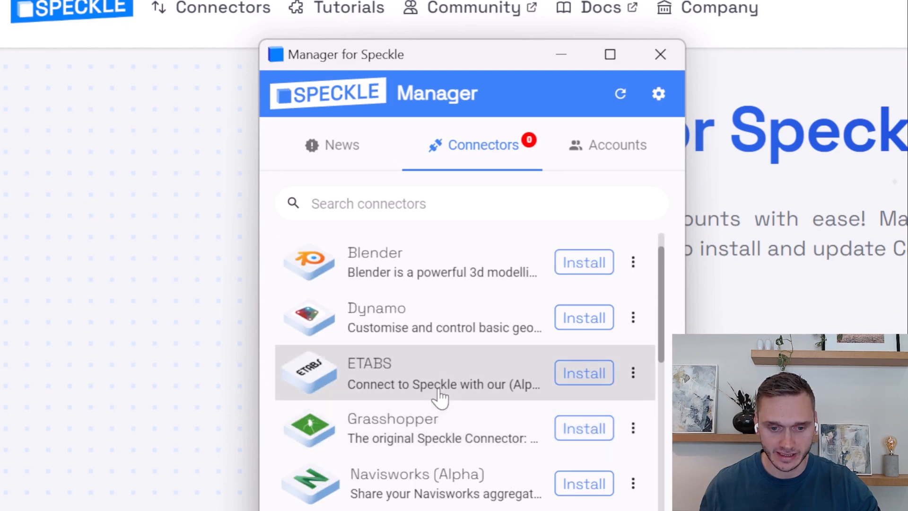
pyautogui.scroll(-3)
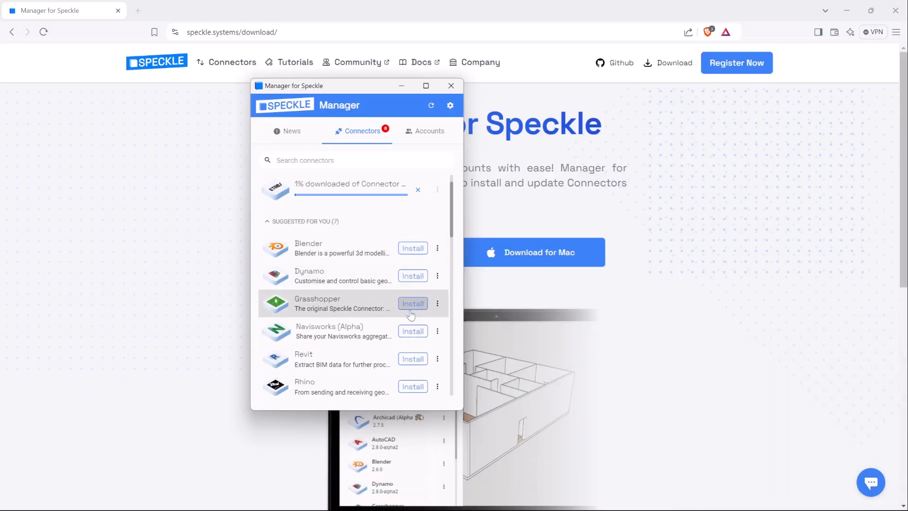
pyautogui.click(413, 304)
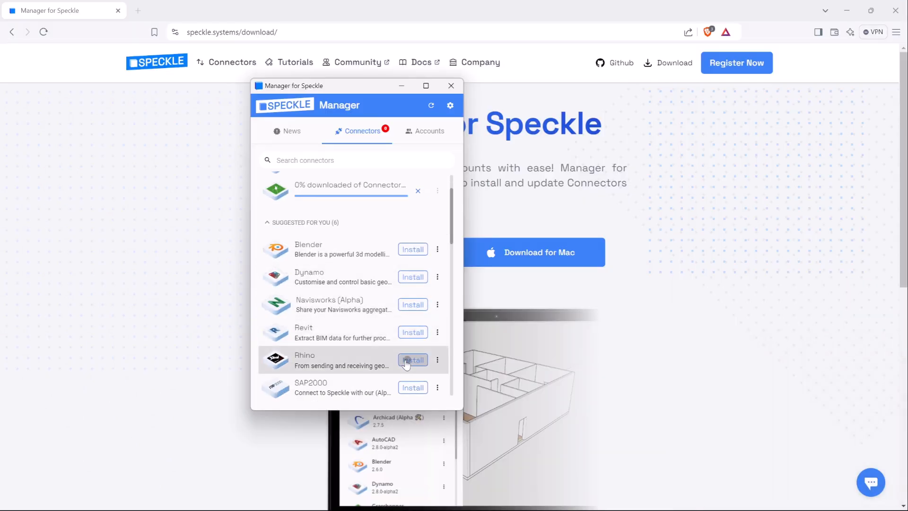
pyautogui.click(413, 360)
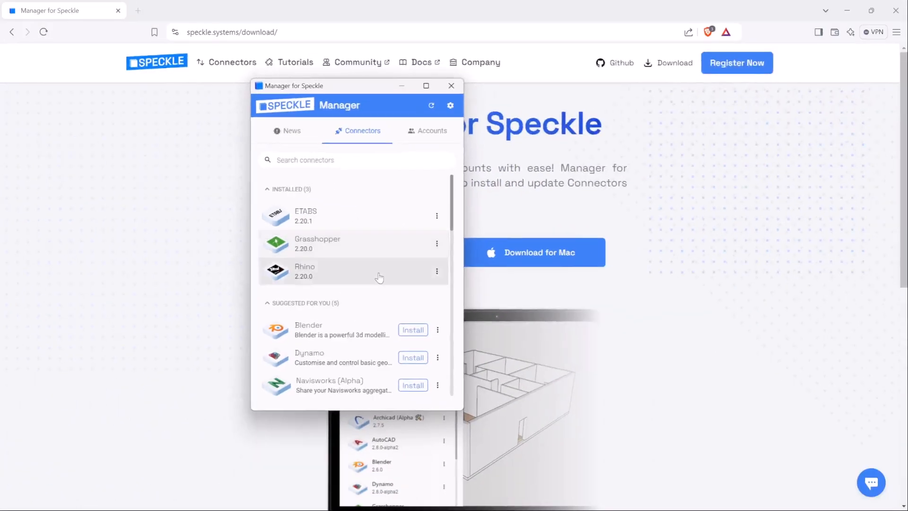
pyautogui.click(452, 85)
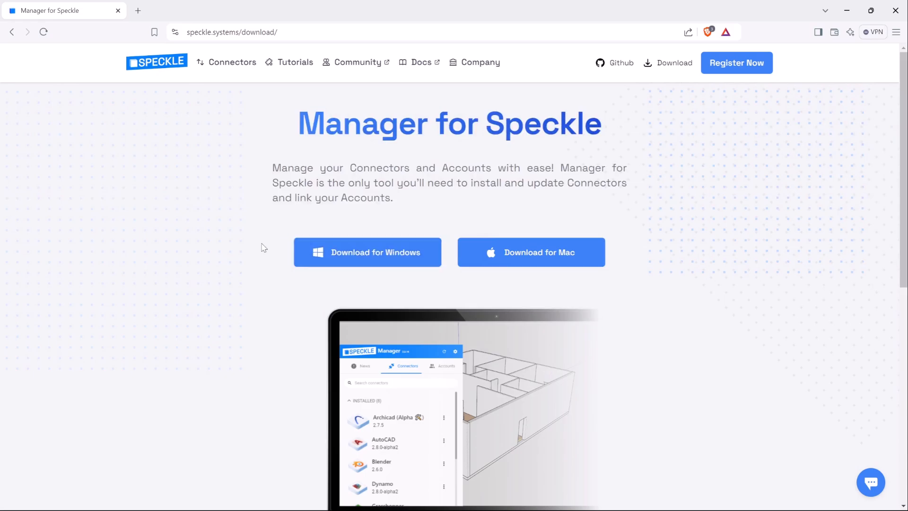